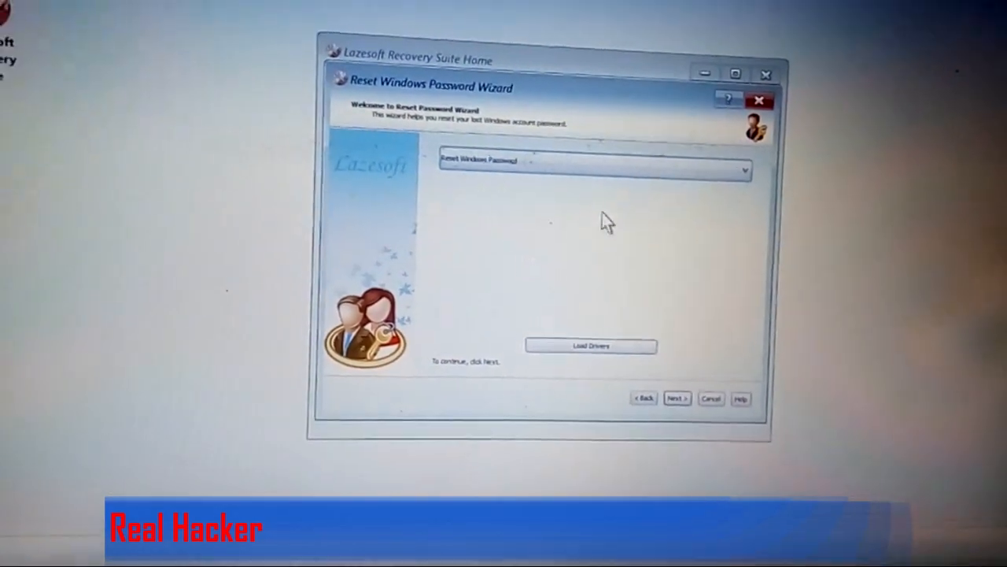
Step: Start the Reset Windows Password task and confirm the Home Edition is for non-commercial use
click(743, 170)
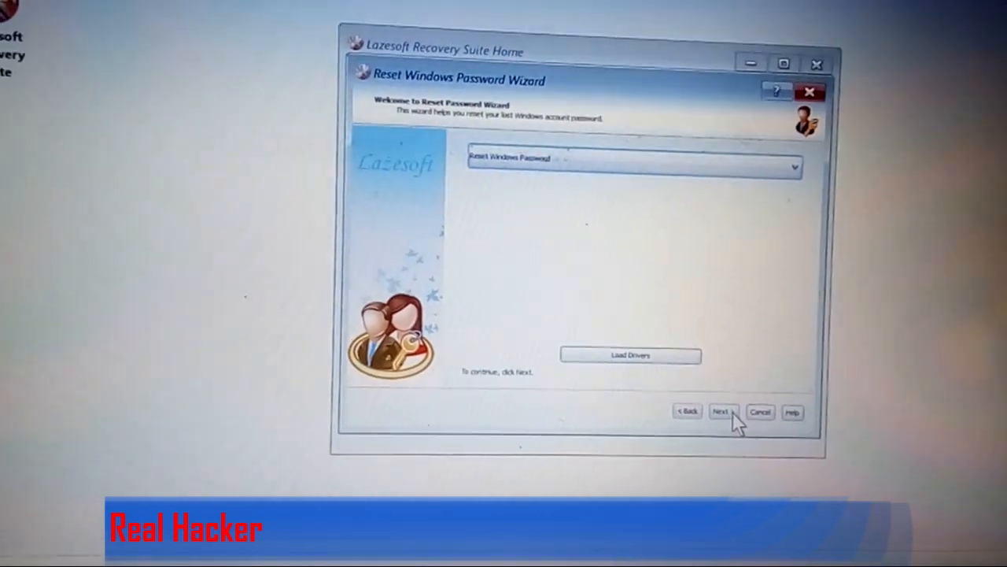
click(721, 411)
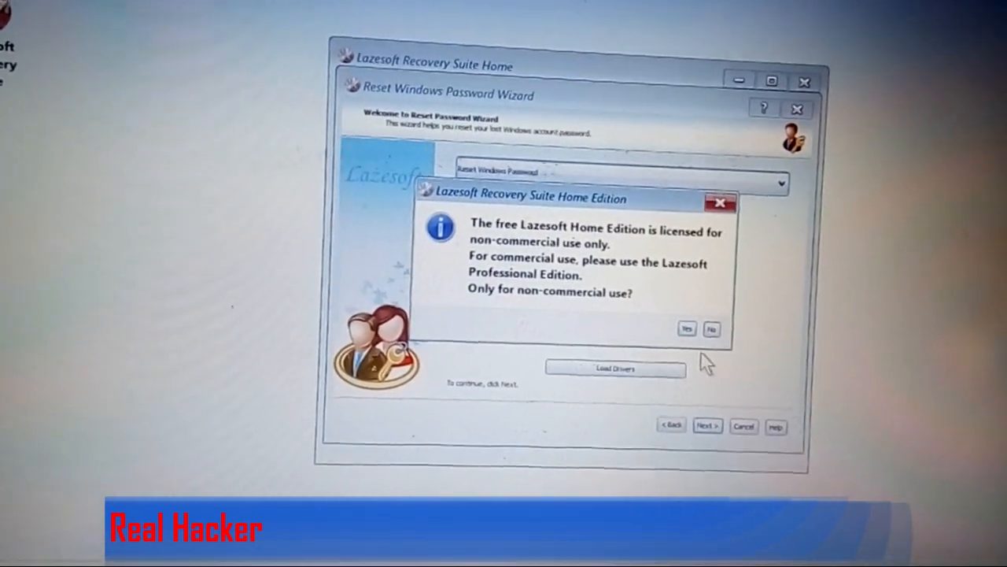
click(686, 329)
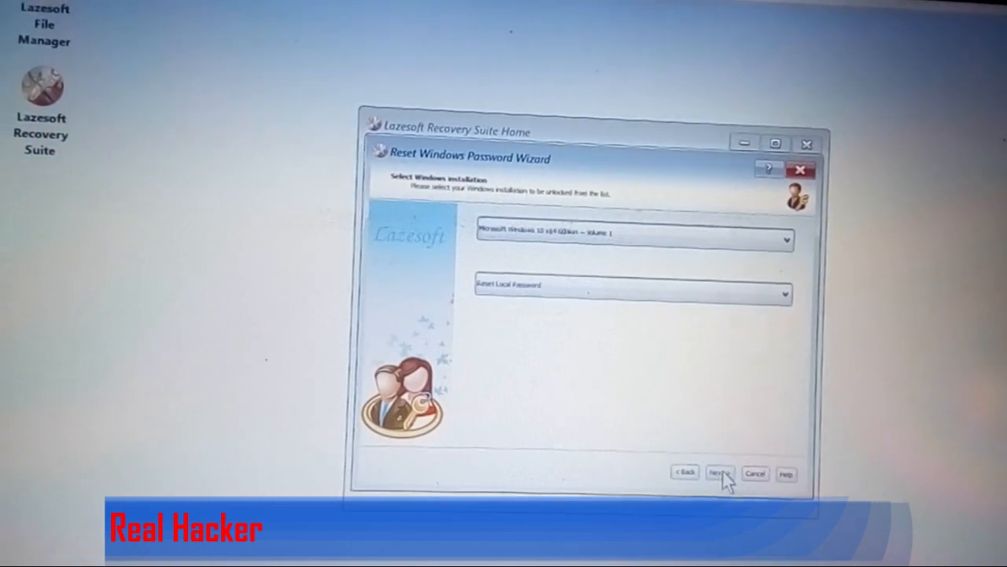
Step: Choose the Windows 10 installation and the Janitha administrator account, then reset its password to blank
click(718, 472)
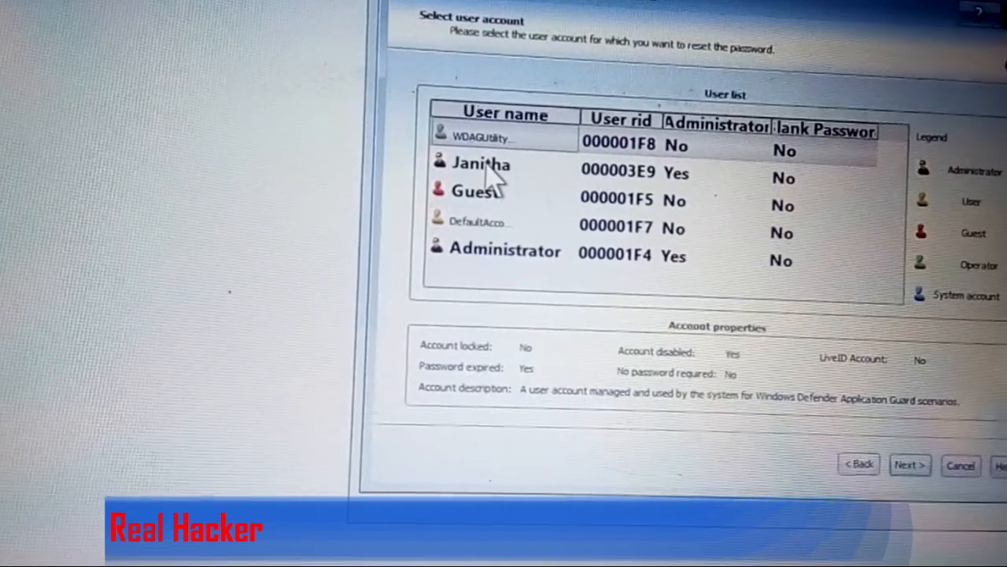
click(480, 164)
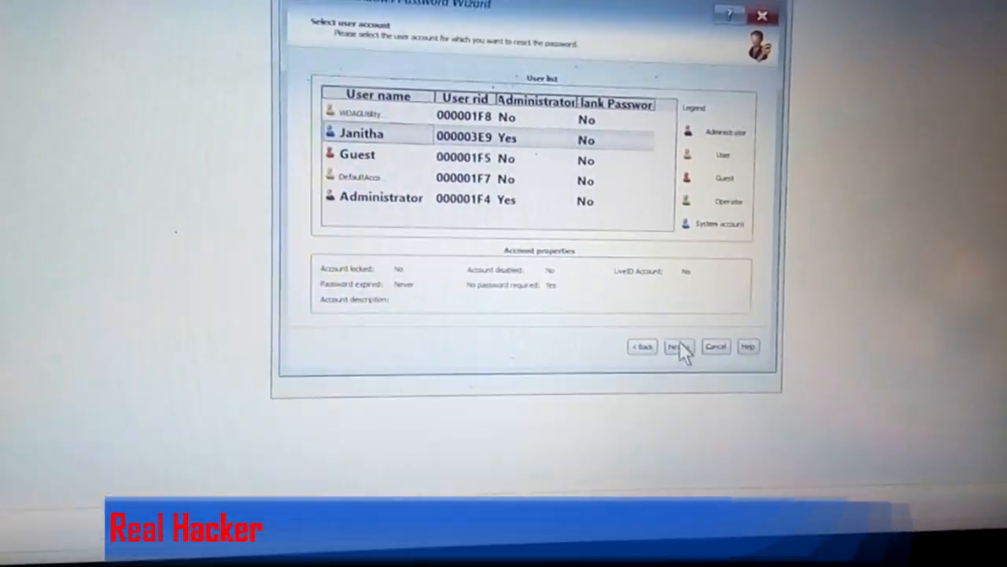
click(674, 346)
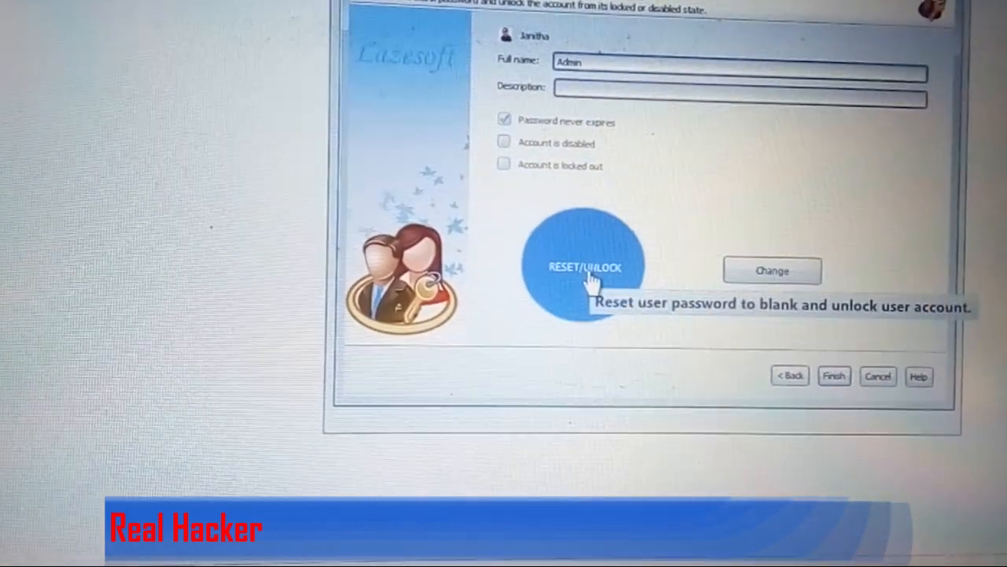
click(584, 266)
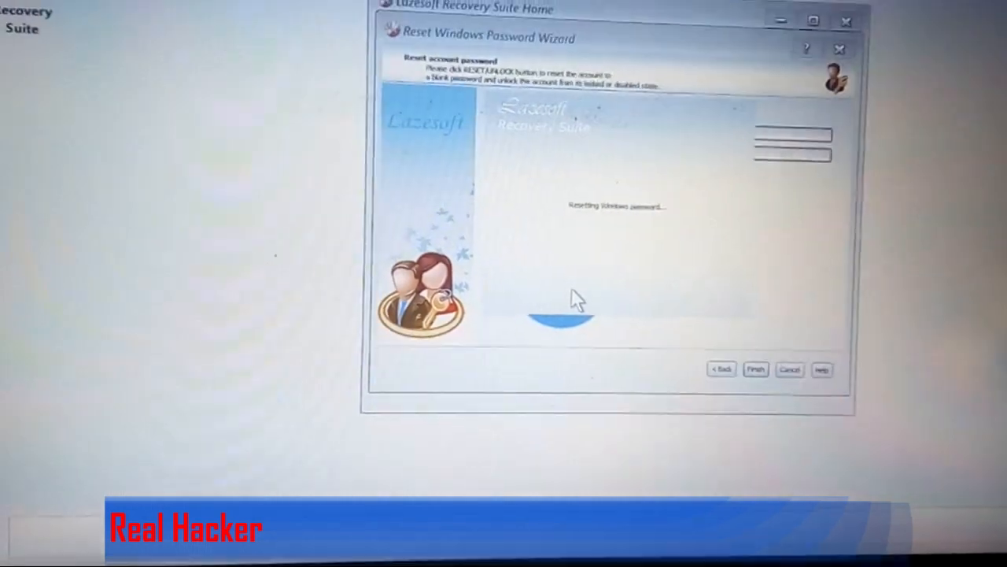
Step: Let the reset finish and acknowledge the 'password reset successfully' message
click(583, 302)
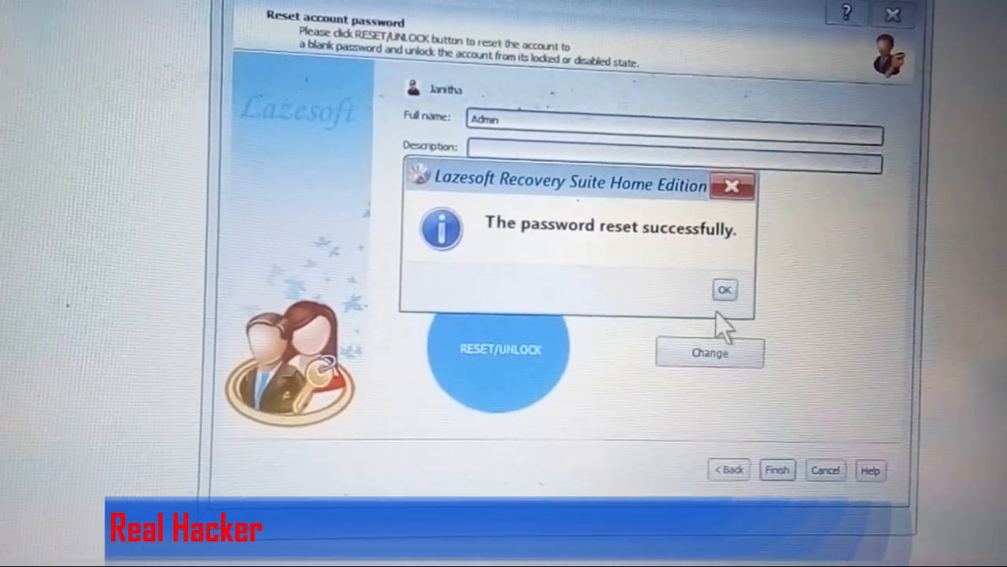
click(724, 289)
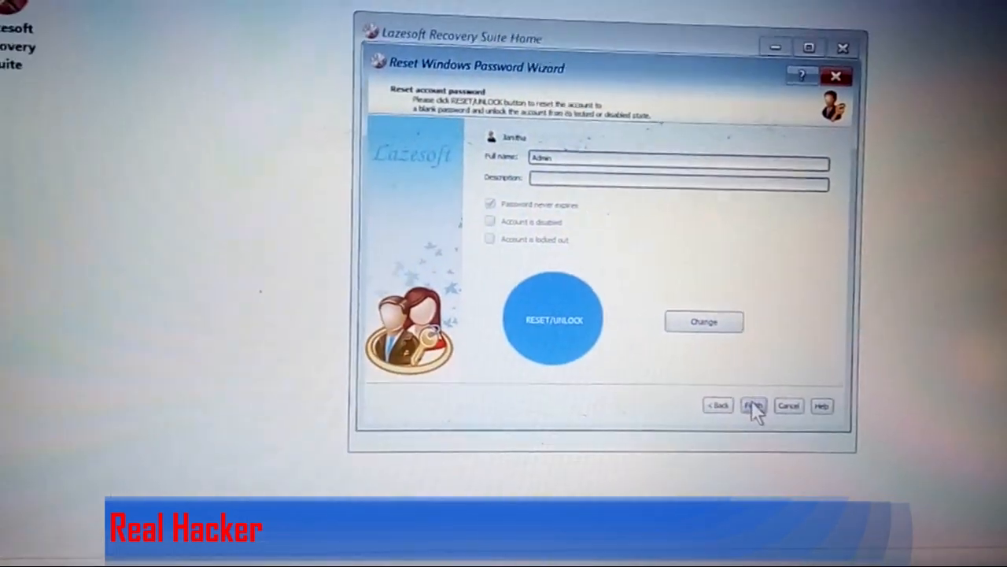
Step: Finish the wizard and reboot the PC to the Windows 10 lock screen
click(753, 406)
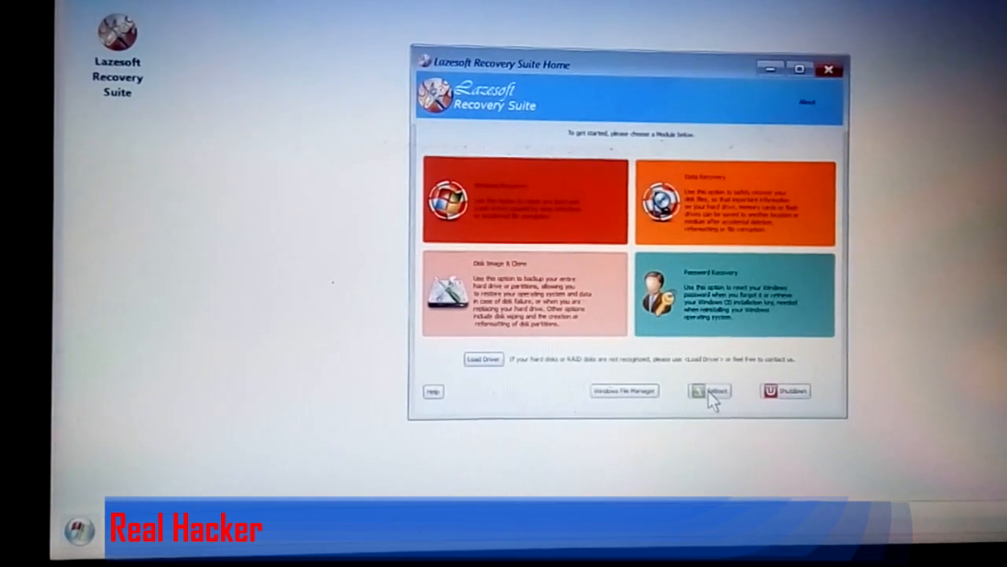
click(708, 391)
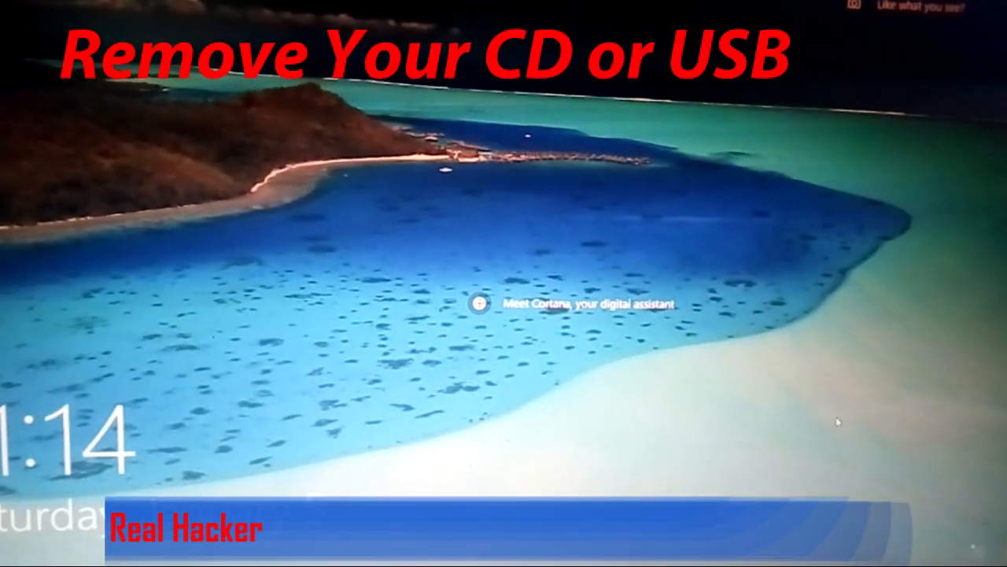